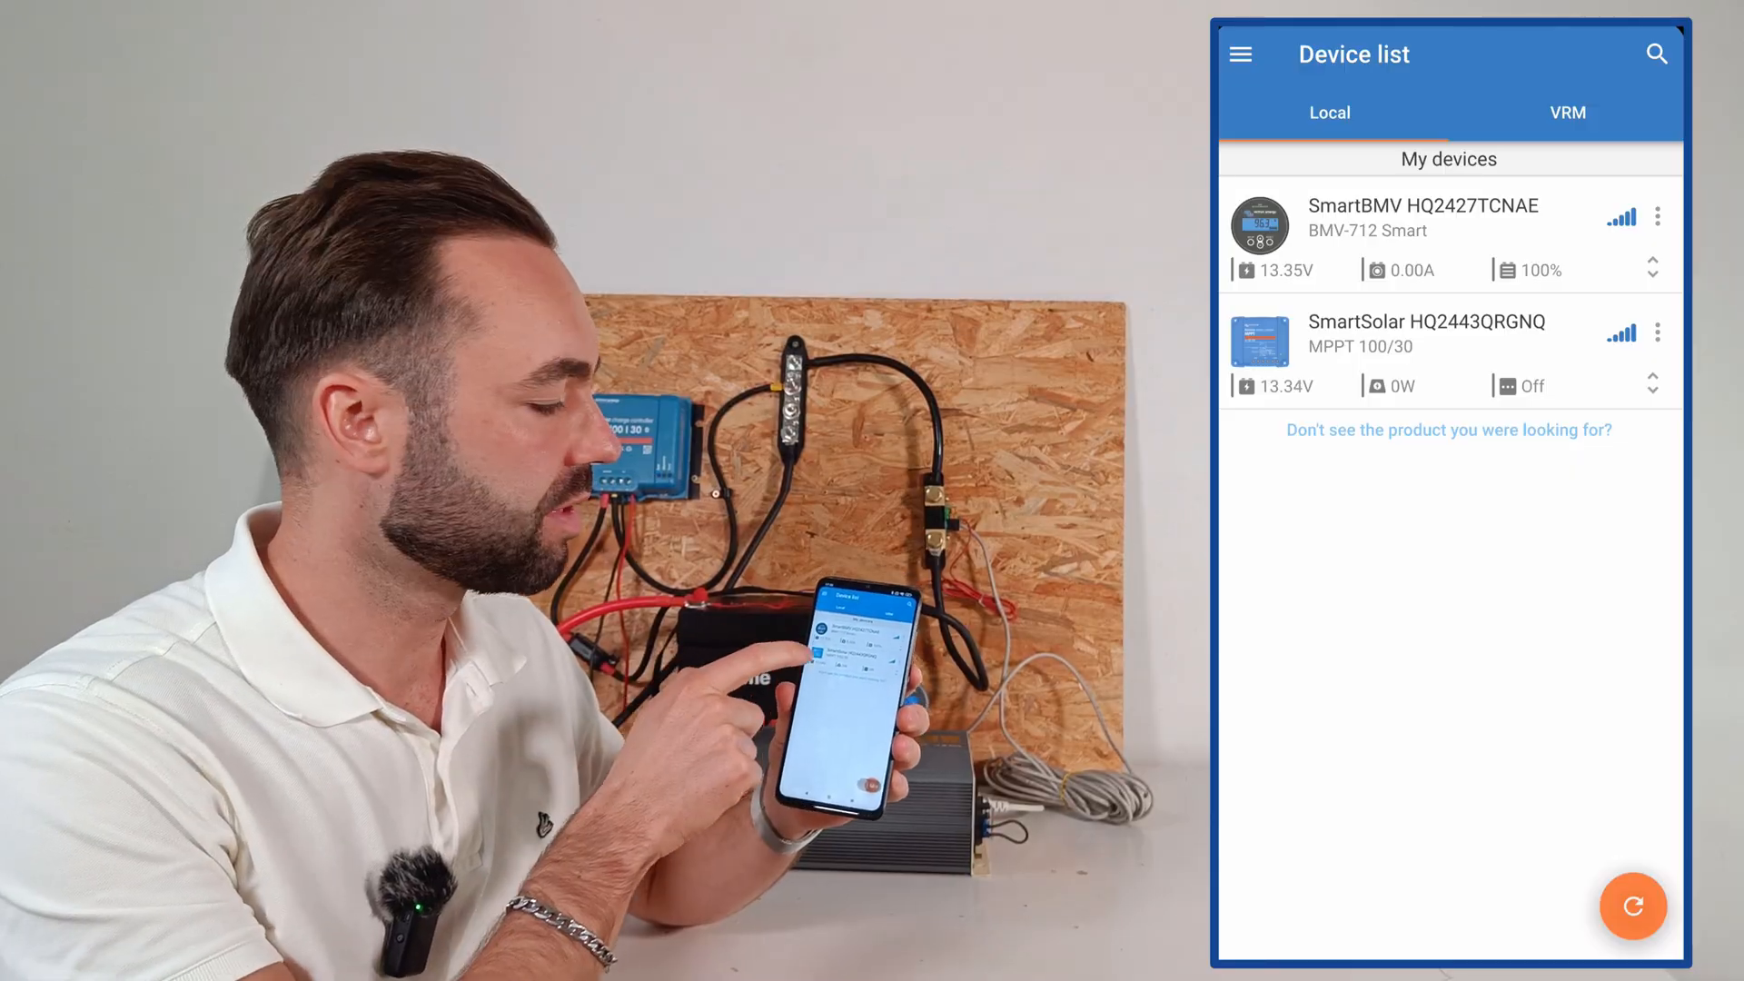
- Open the SmartBMV HQ2427TCNAE monitor and view its History statistics
left_click(1424, 218)
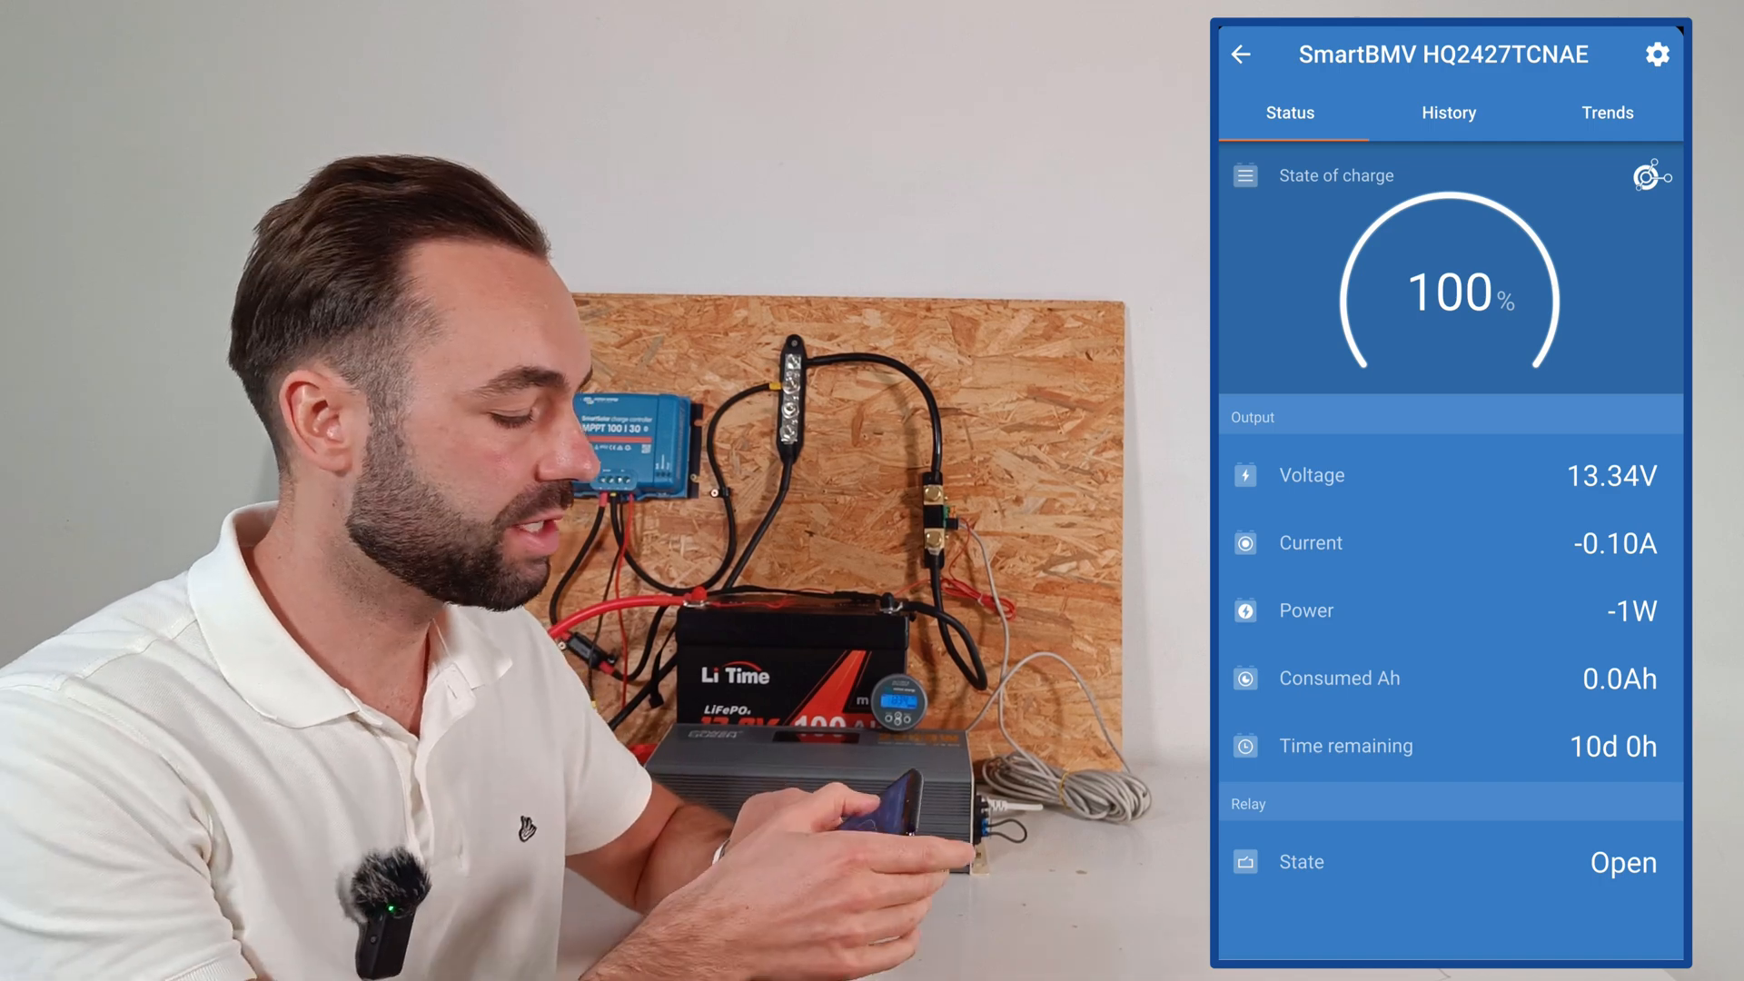
left_click(1448, 113)
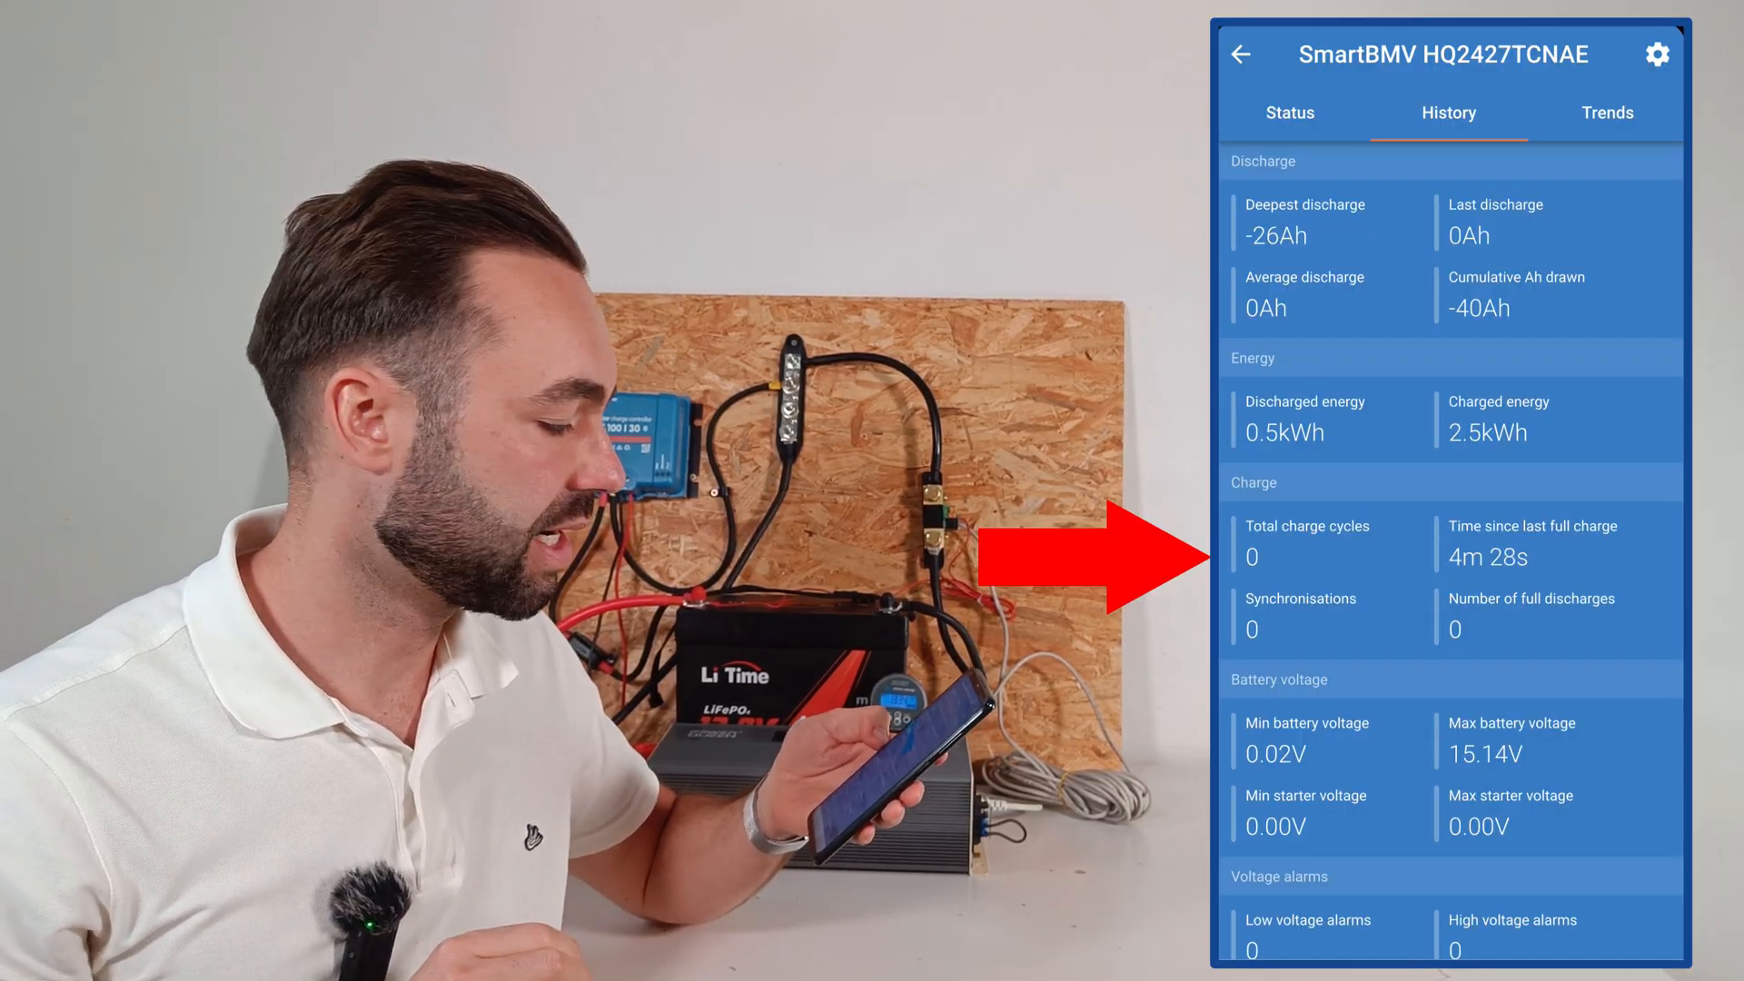
- Check the state-of-charge Trends chart, then open the SmartBMV Settings menu
left_click(1608, 113)
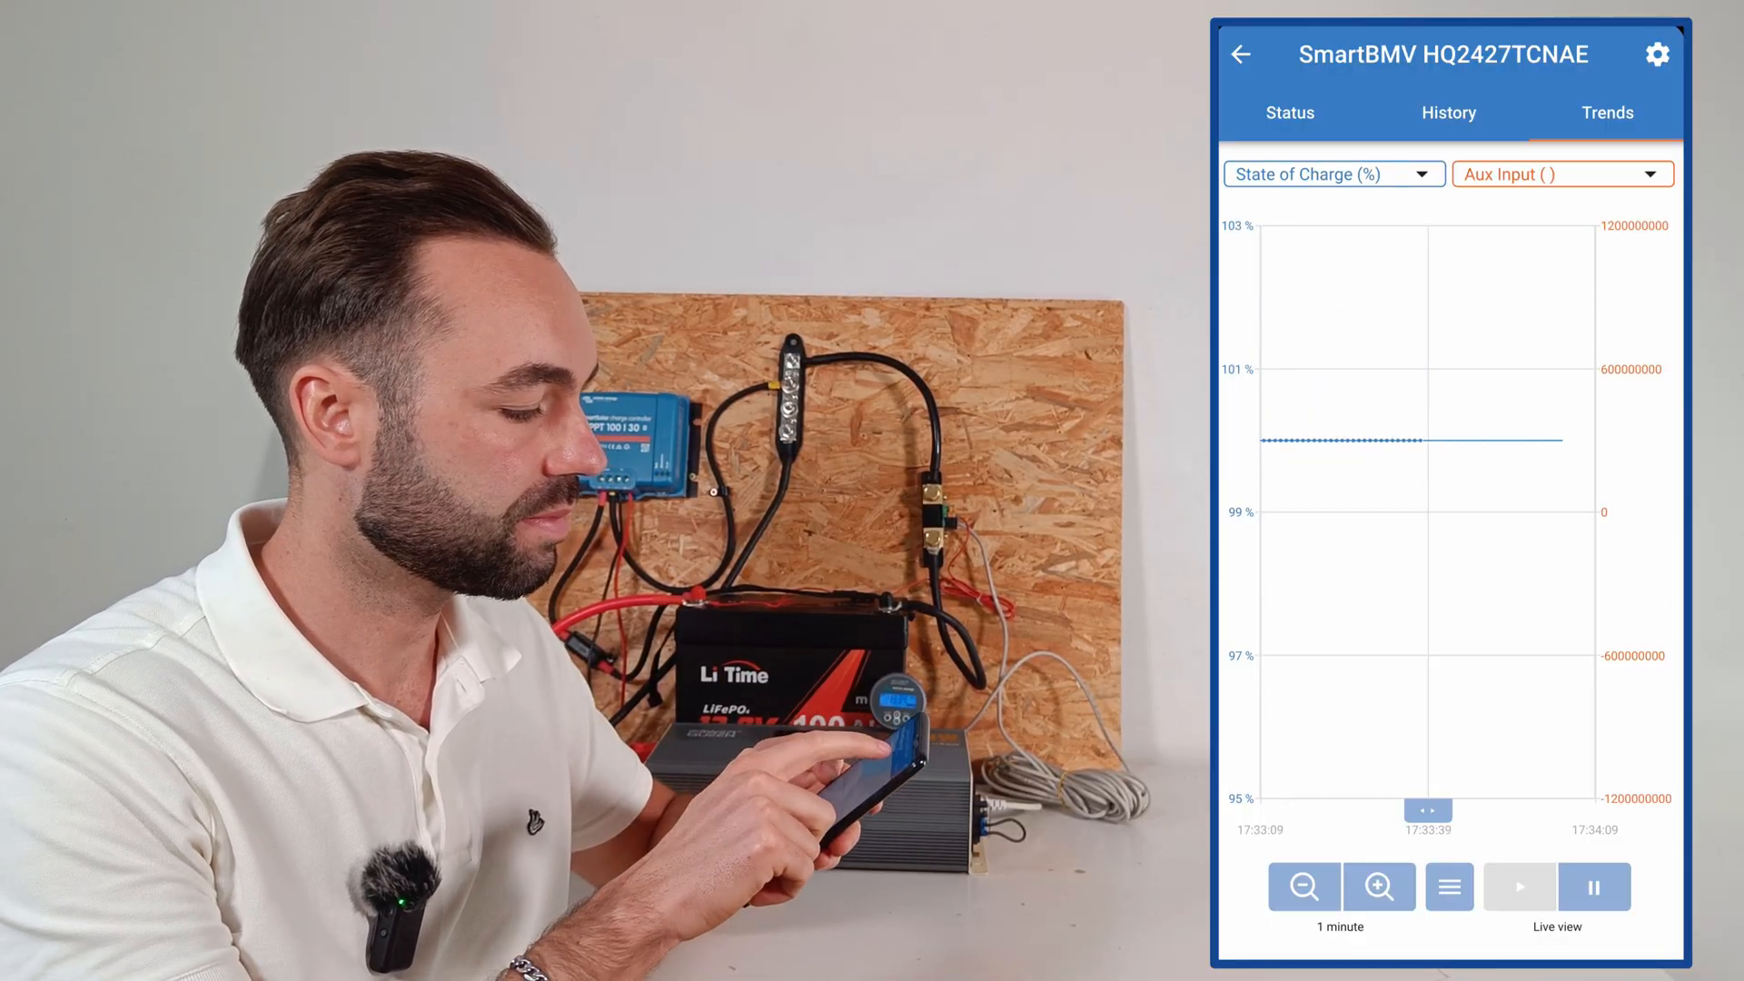
left_click(1657, 52)
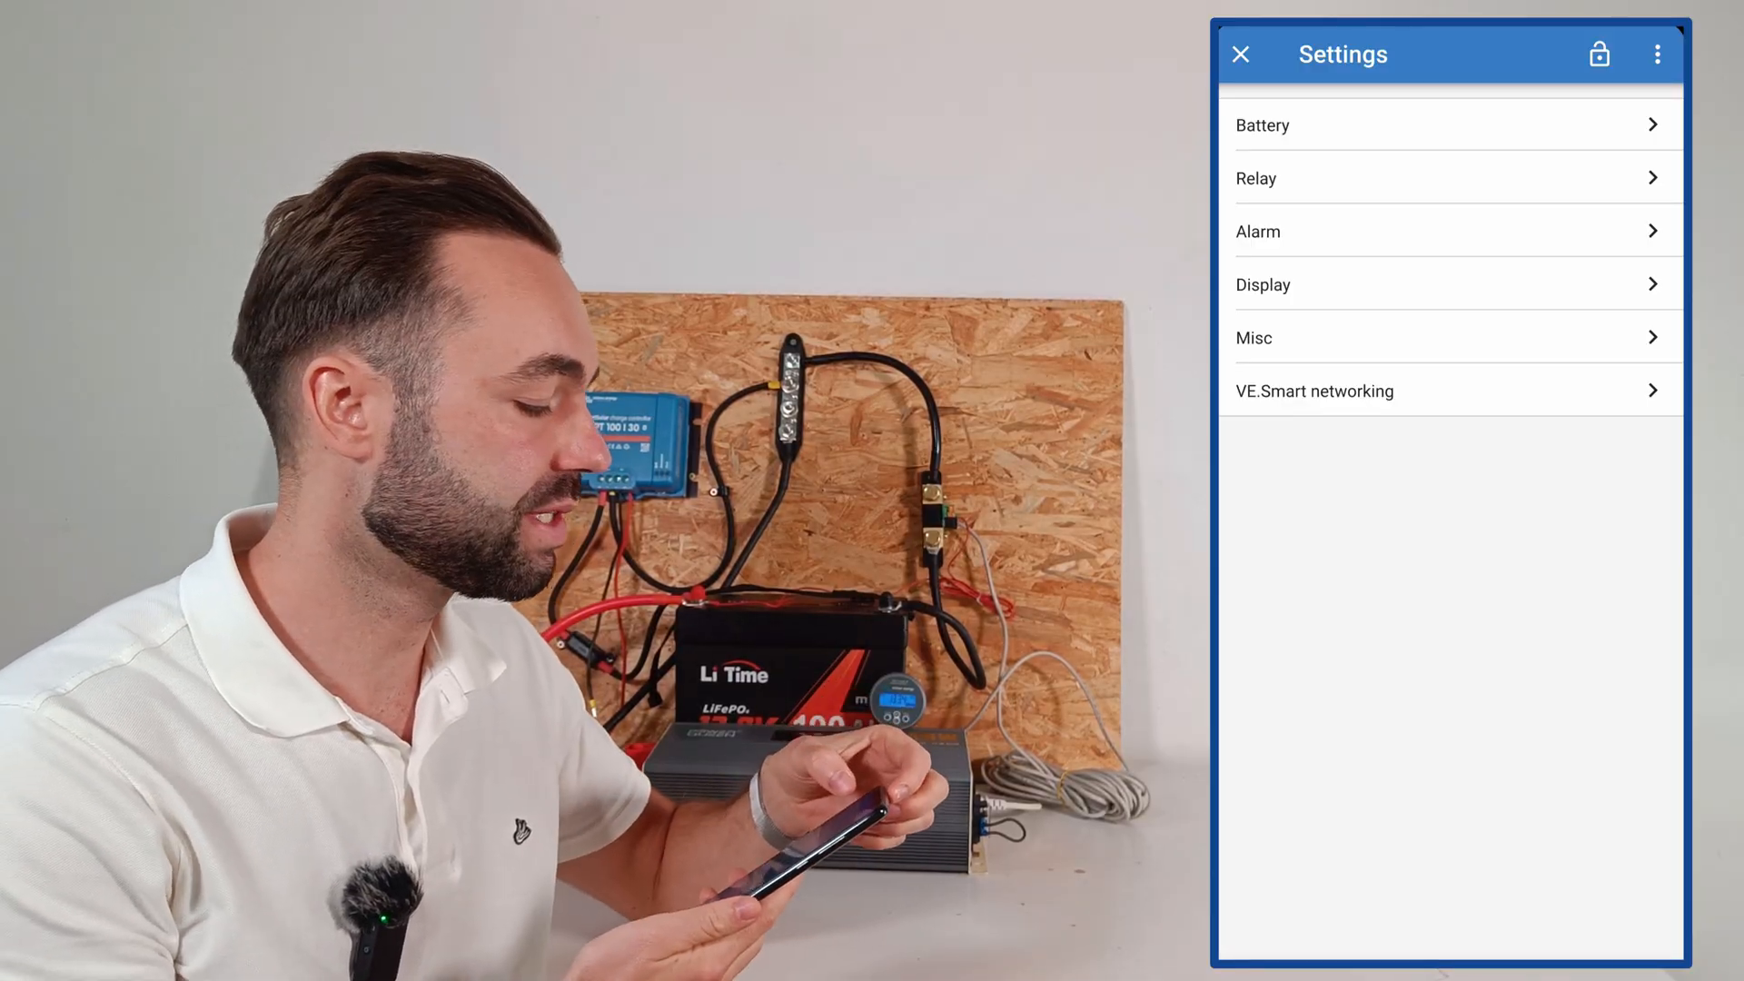
- Open Battery settings showing 100Ah capacity, 14.2V charged voltage and 4.00% tail current
left_click(1262, 125)
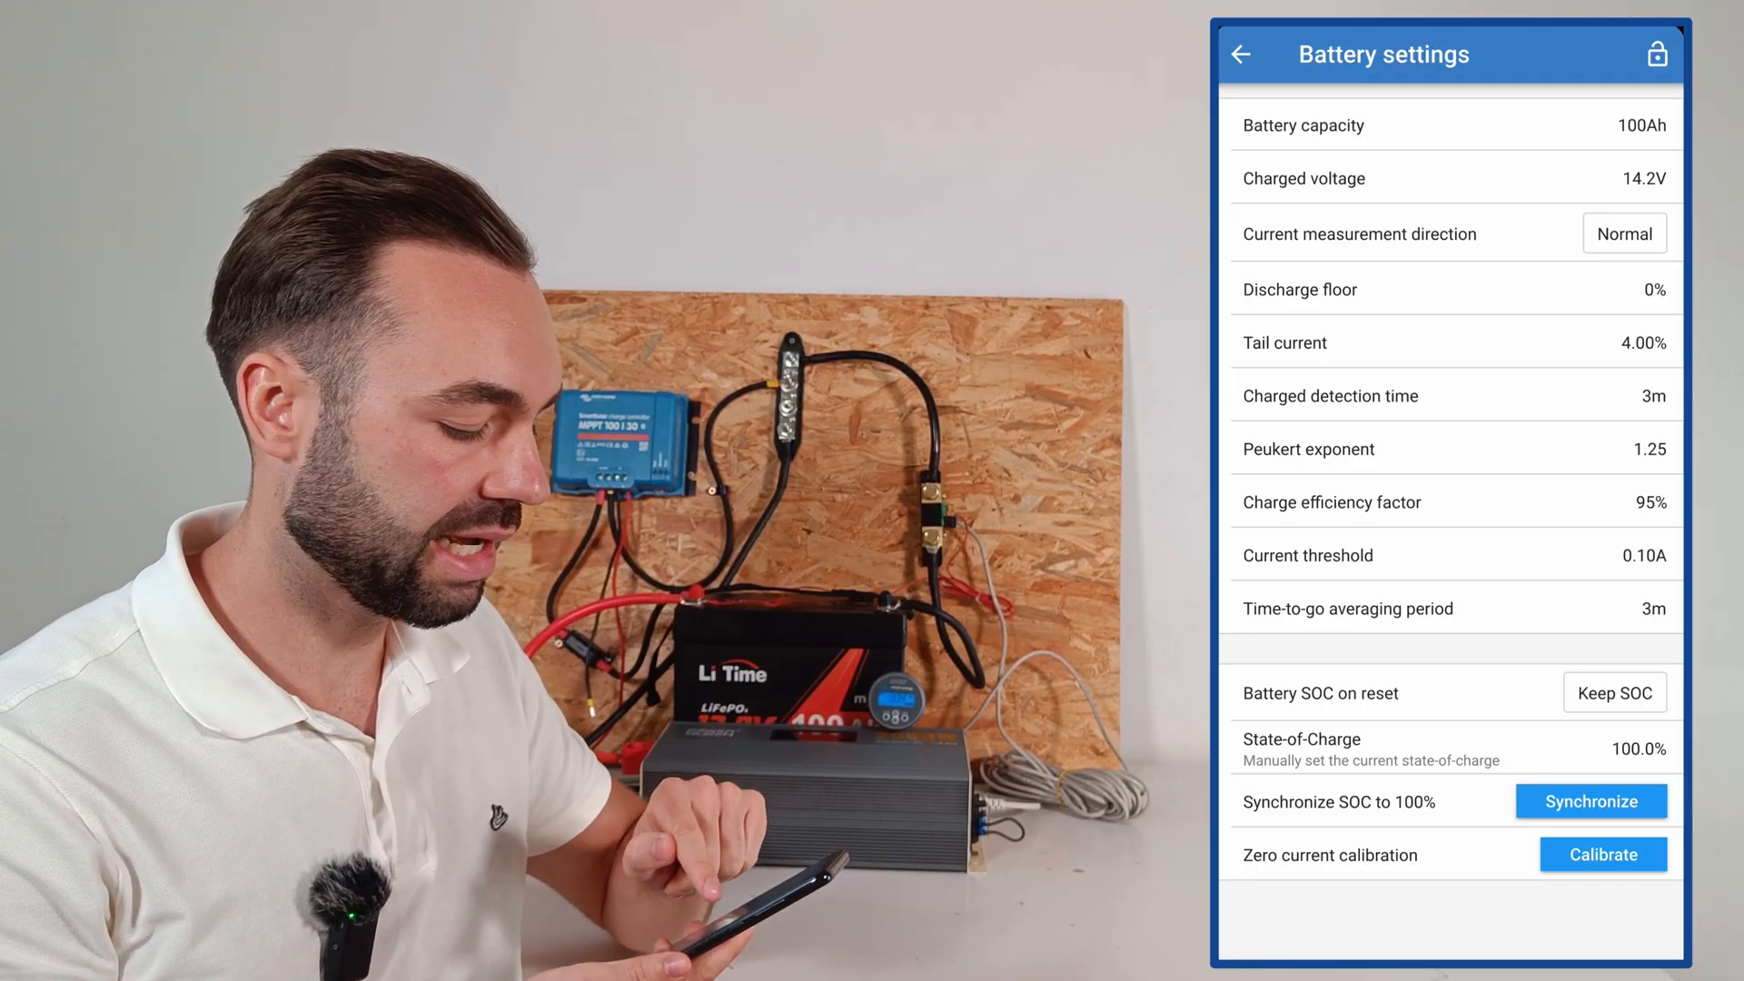
- Enter 1.03 as the new Peukert exponent, replacing 1.25
left_click(1309, 449)
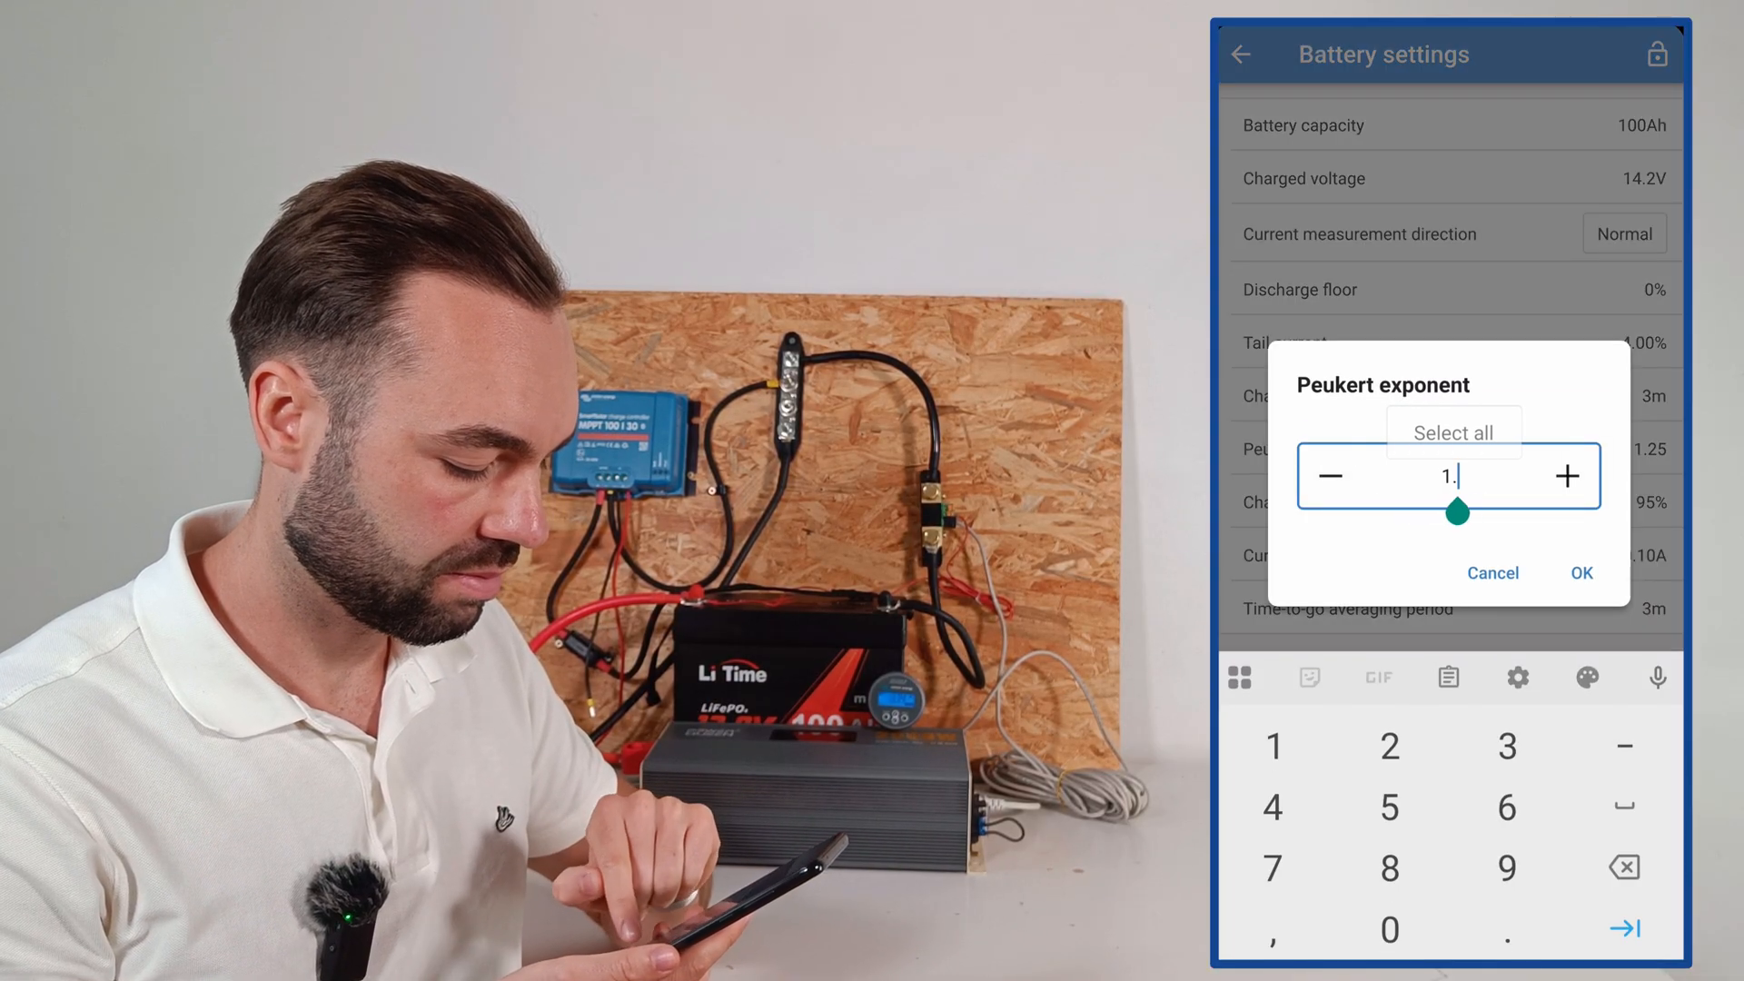
left_click(1582, 573)
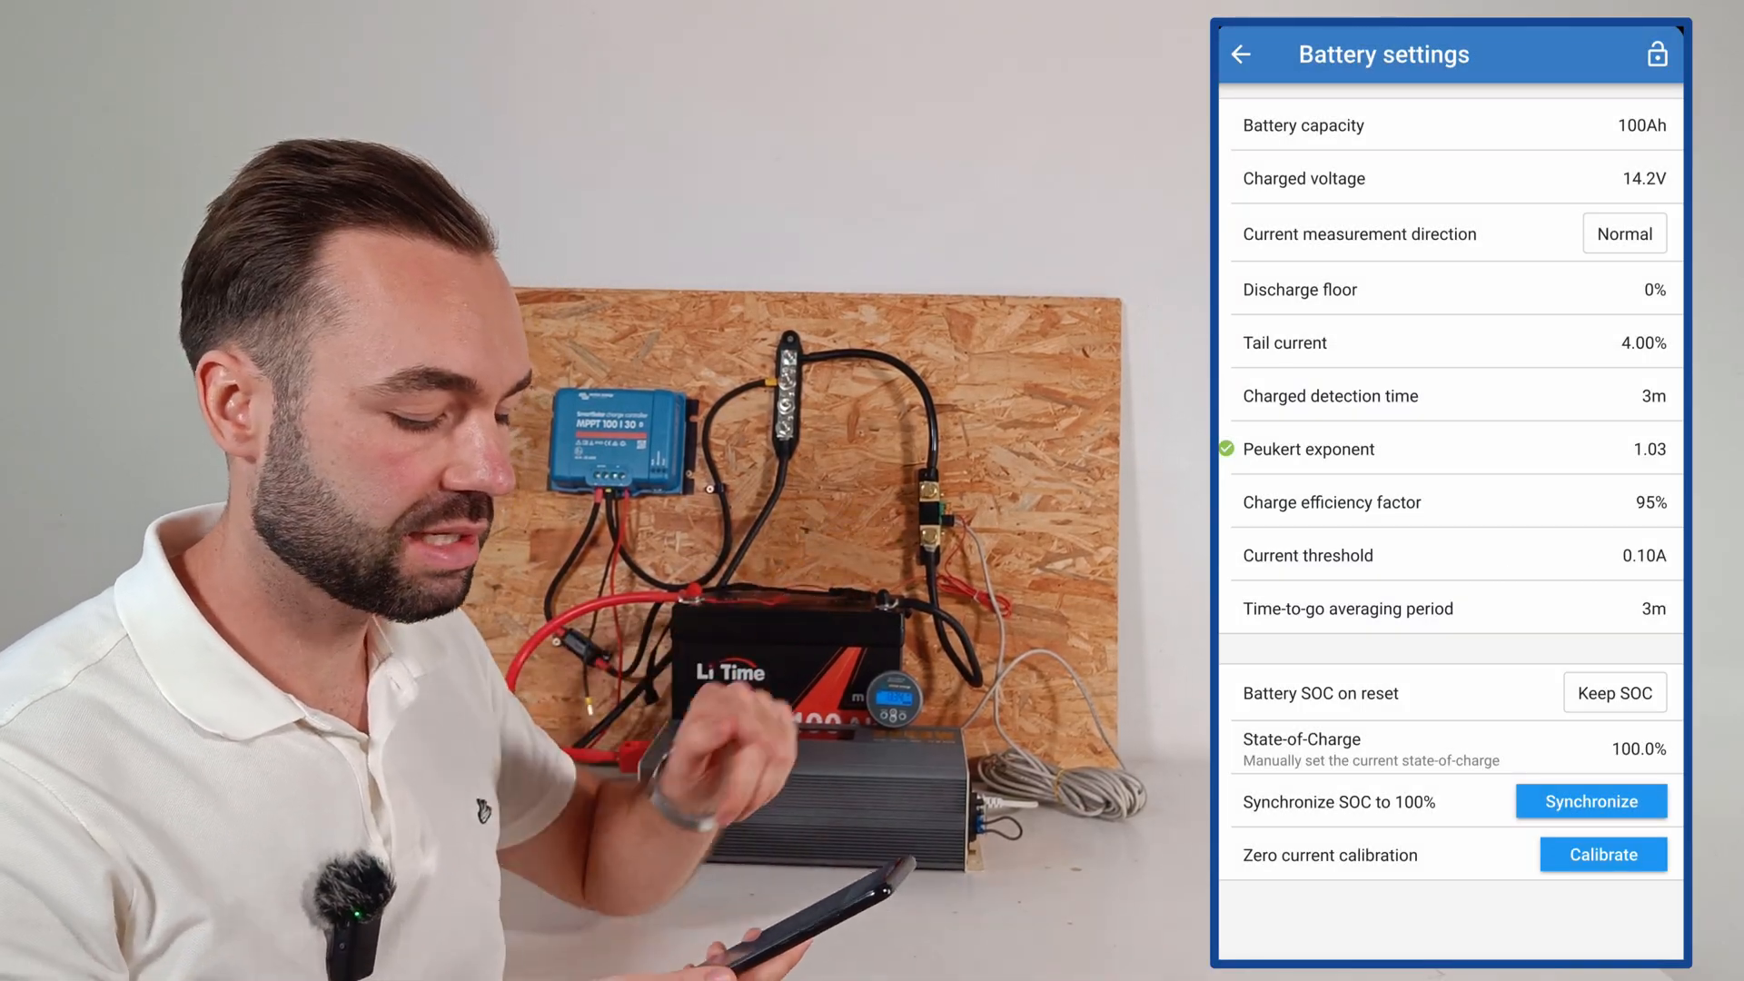
- Synchronize SOC to 100%, confirm, and go back to the settings menu
left_click(1592, 801)
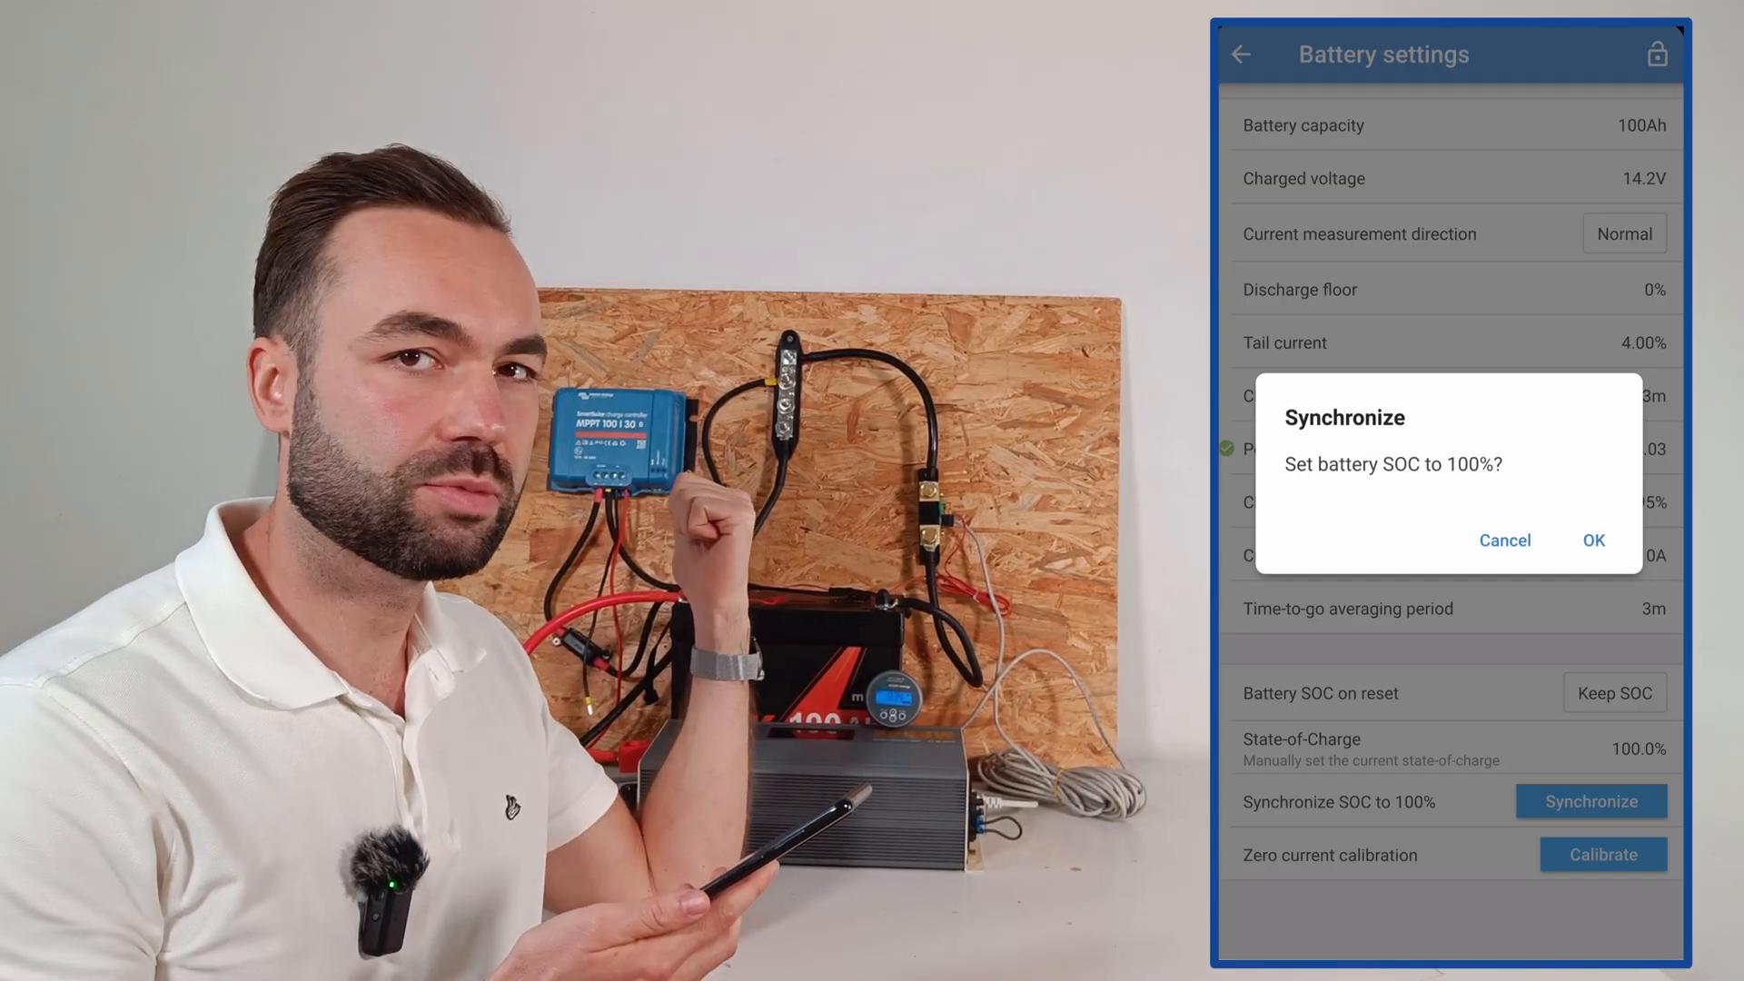
left_click(1593, 541)
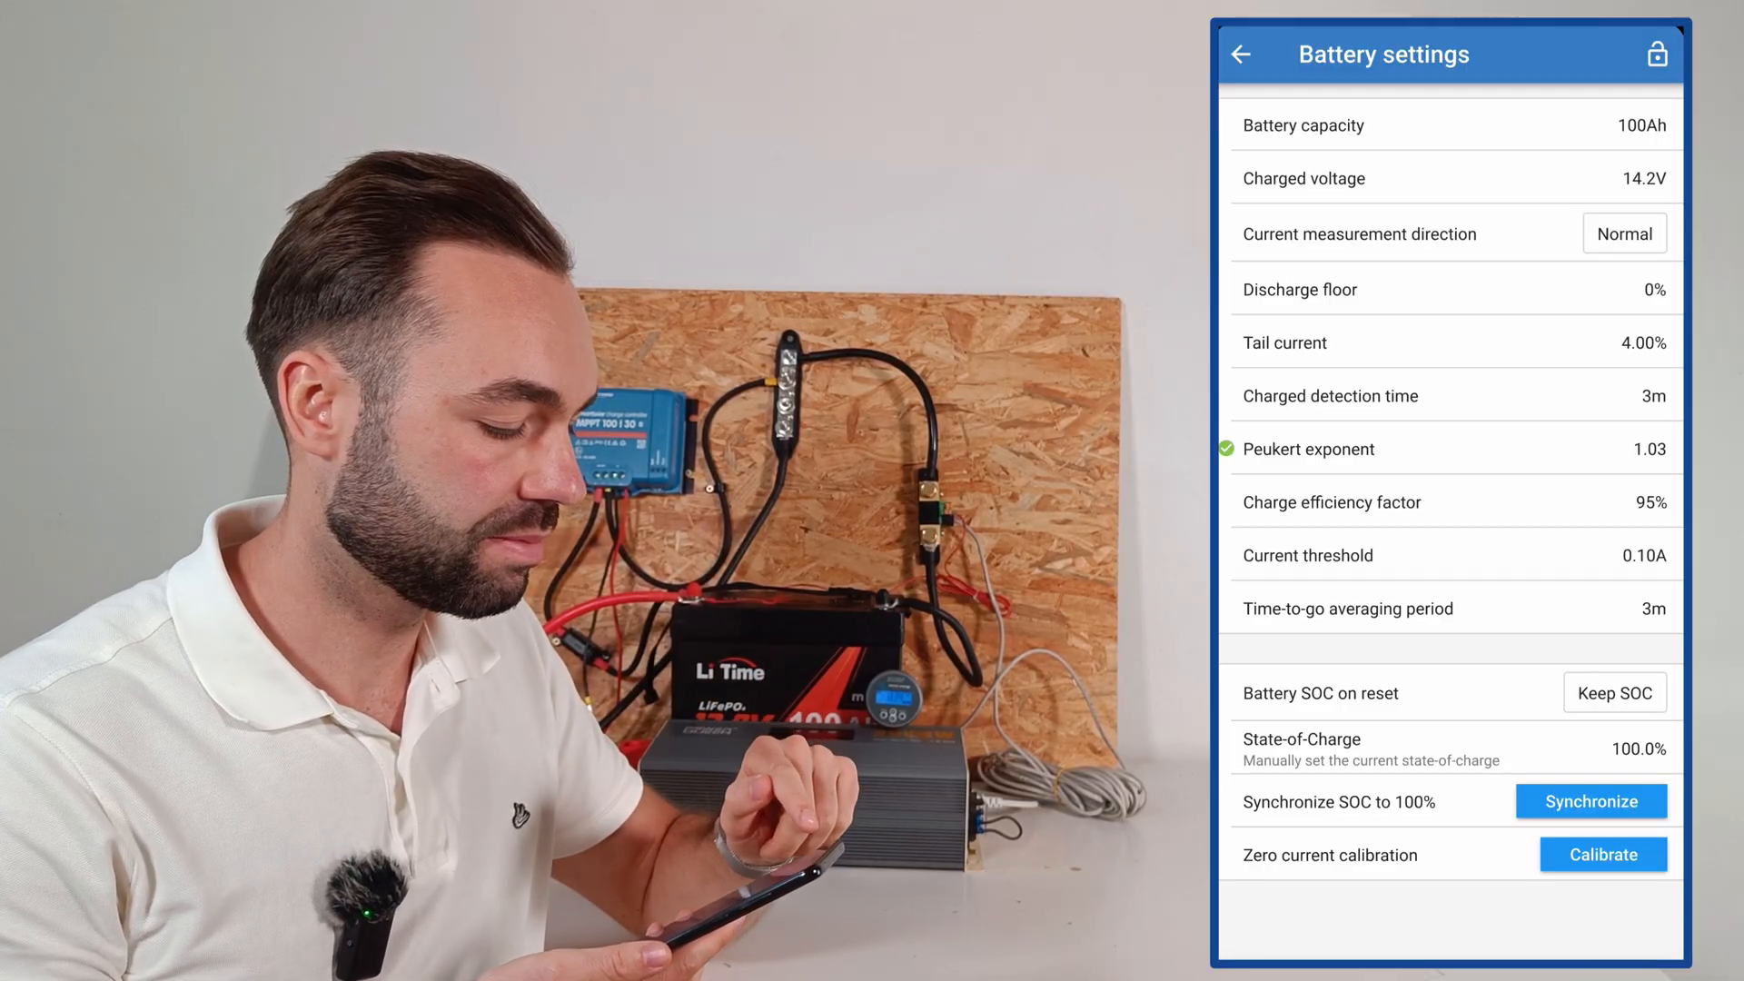
left_click(1243, 54)
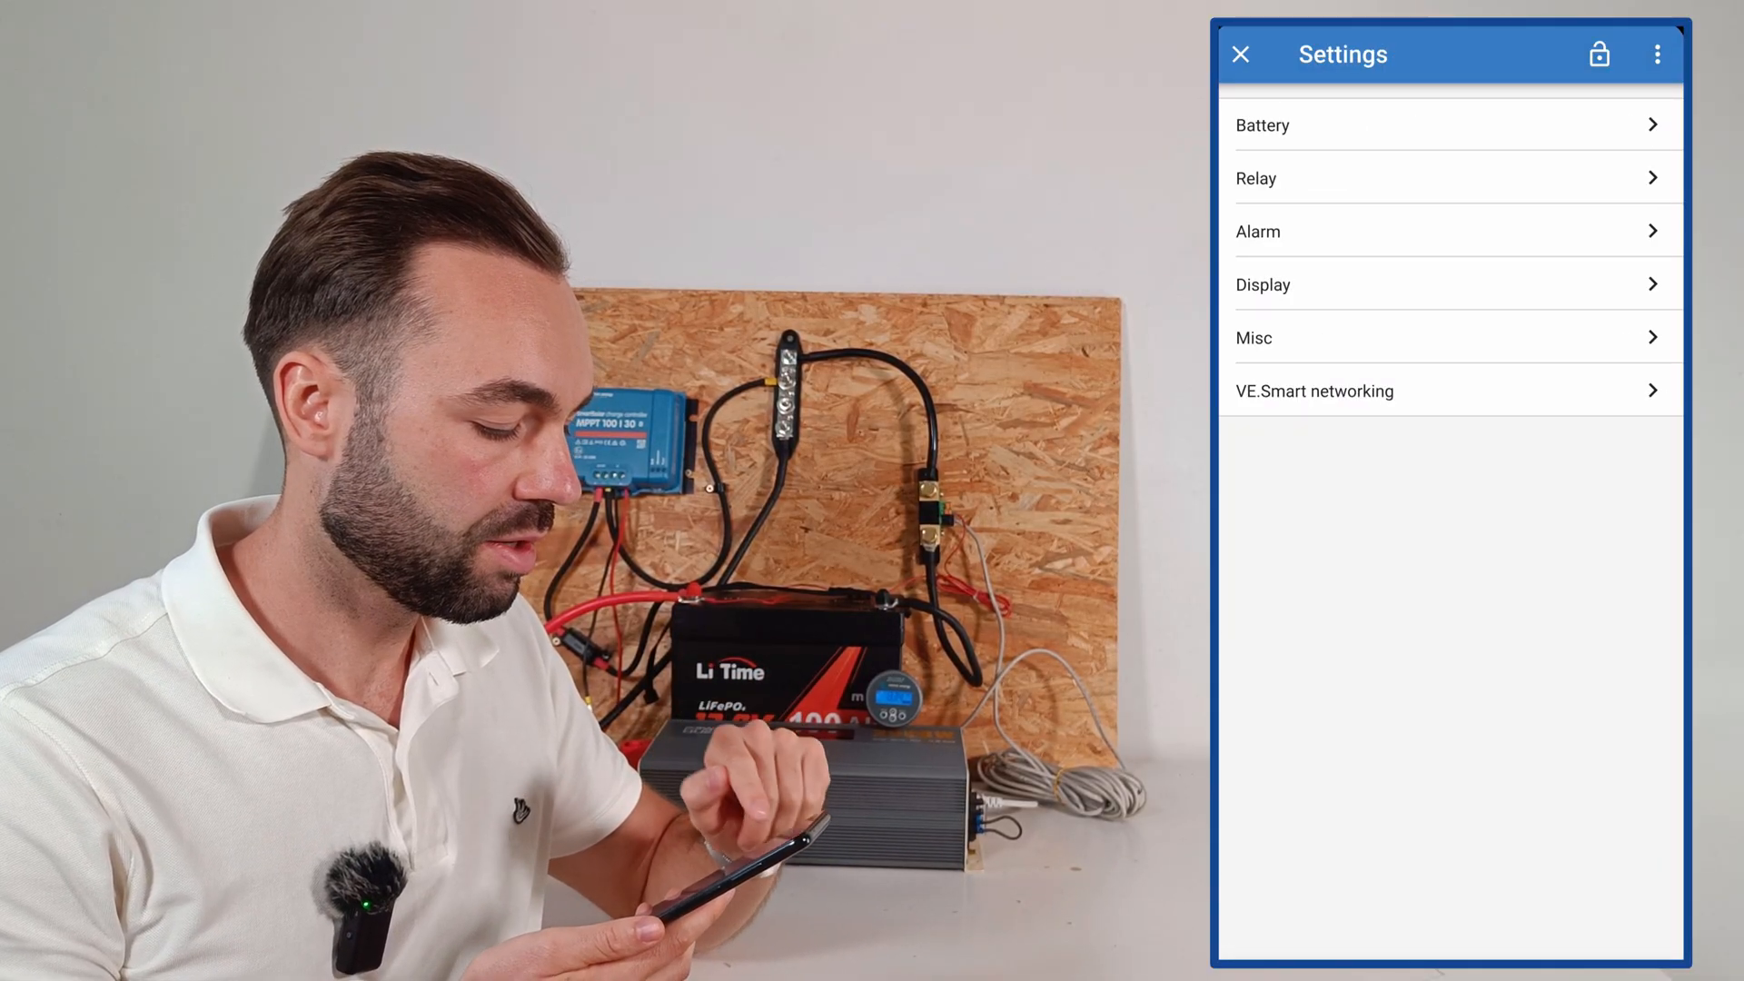
left_click(1255, 178)
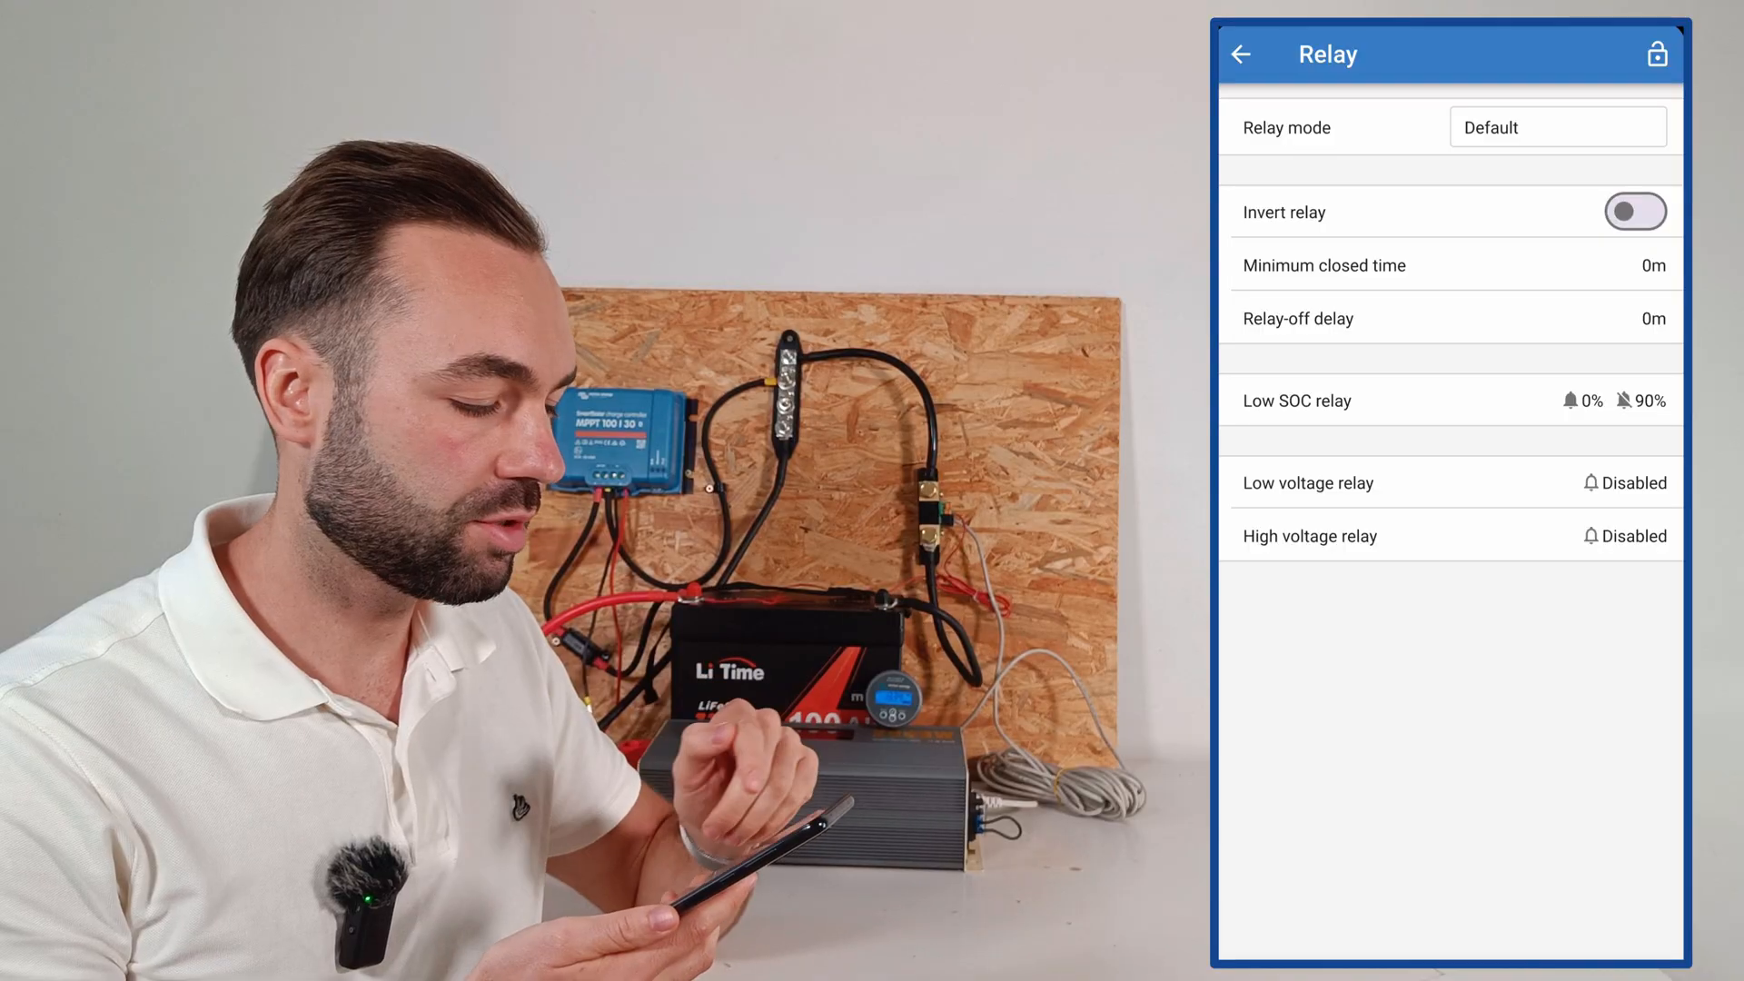
left_click(1241, 54)
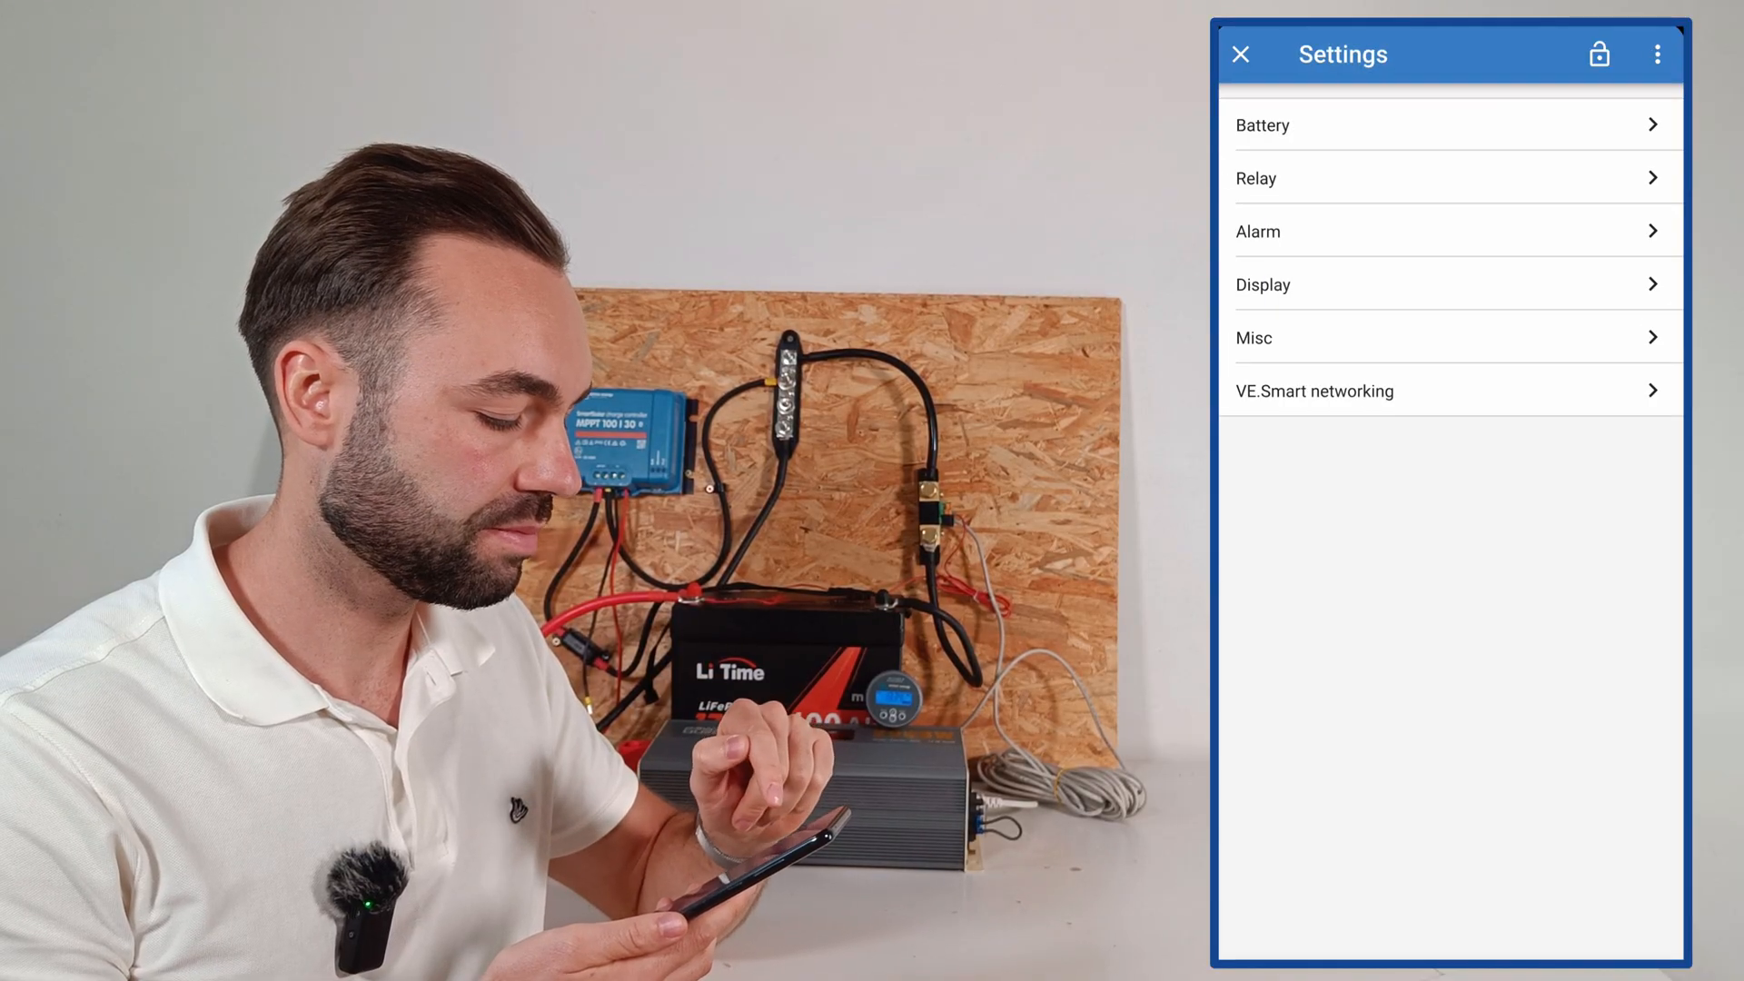
left_click(1263, 284)
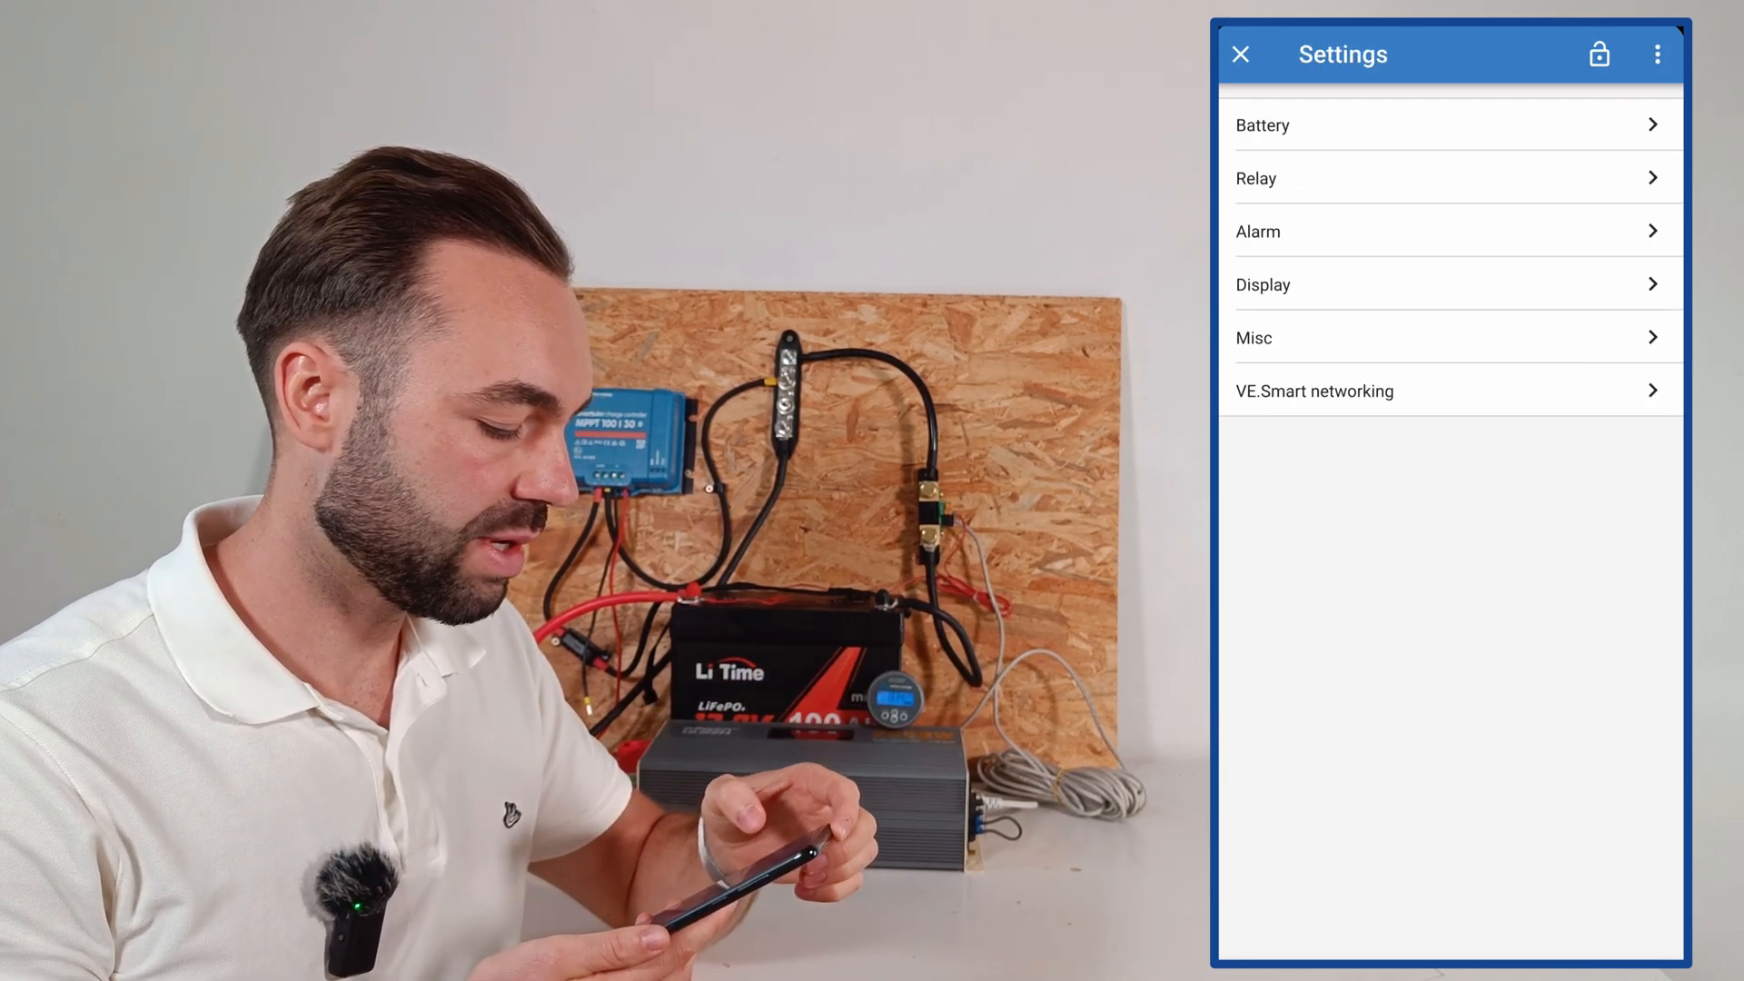
- Reopen Battery settings to review the 14.2V charged voltage
left_click(1314, 391)
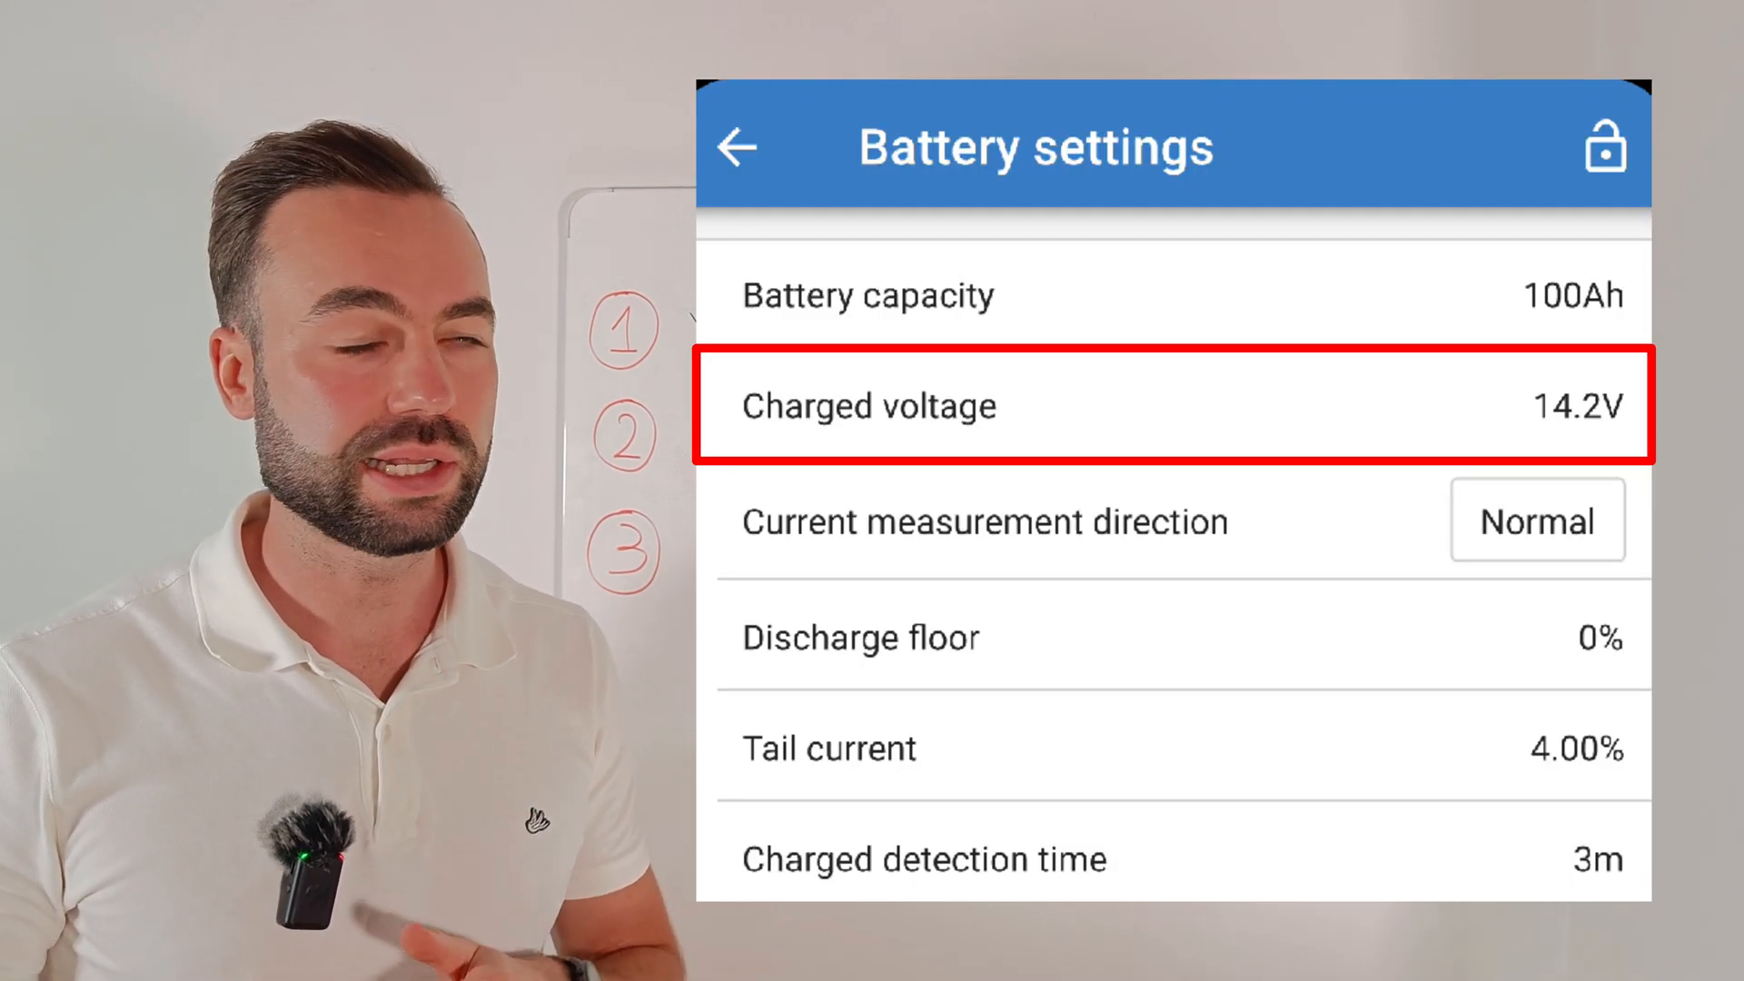
left_click(1140, 749)
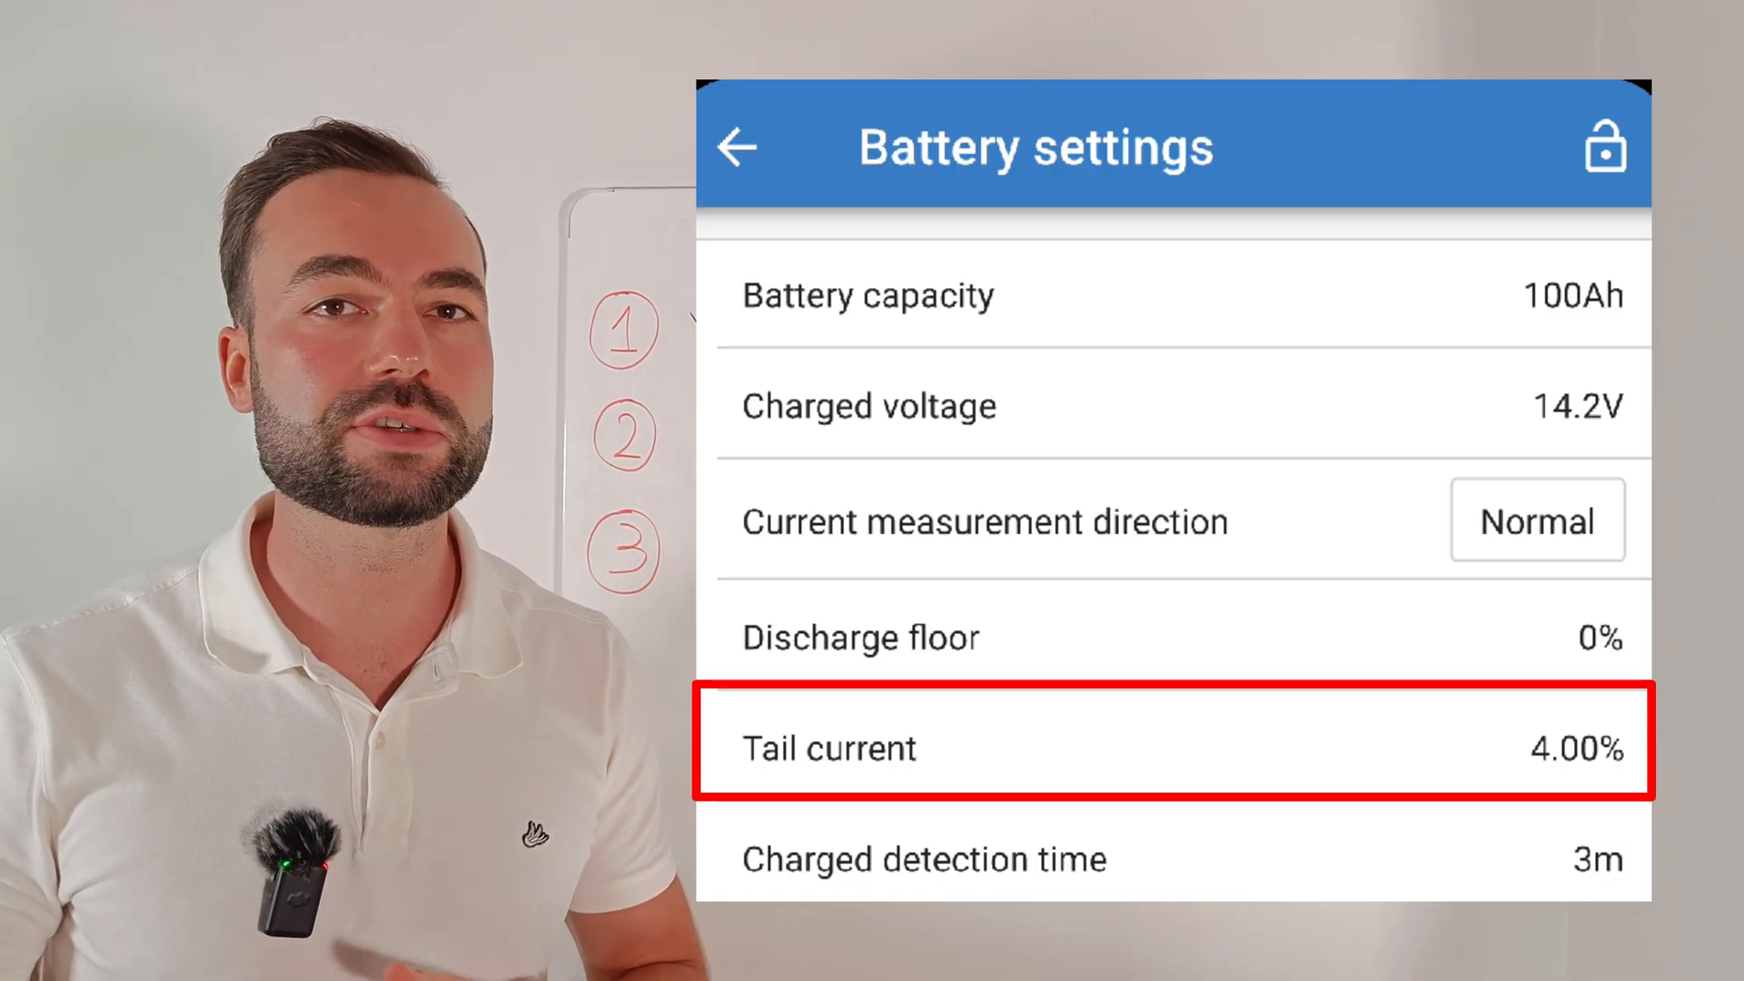